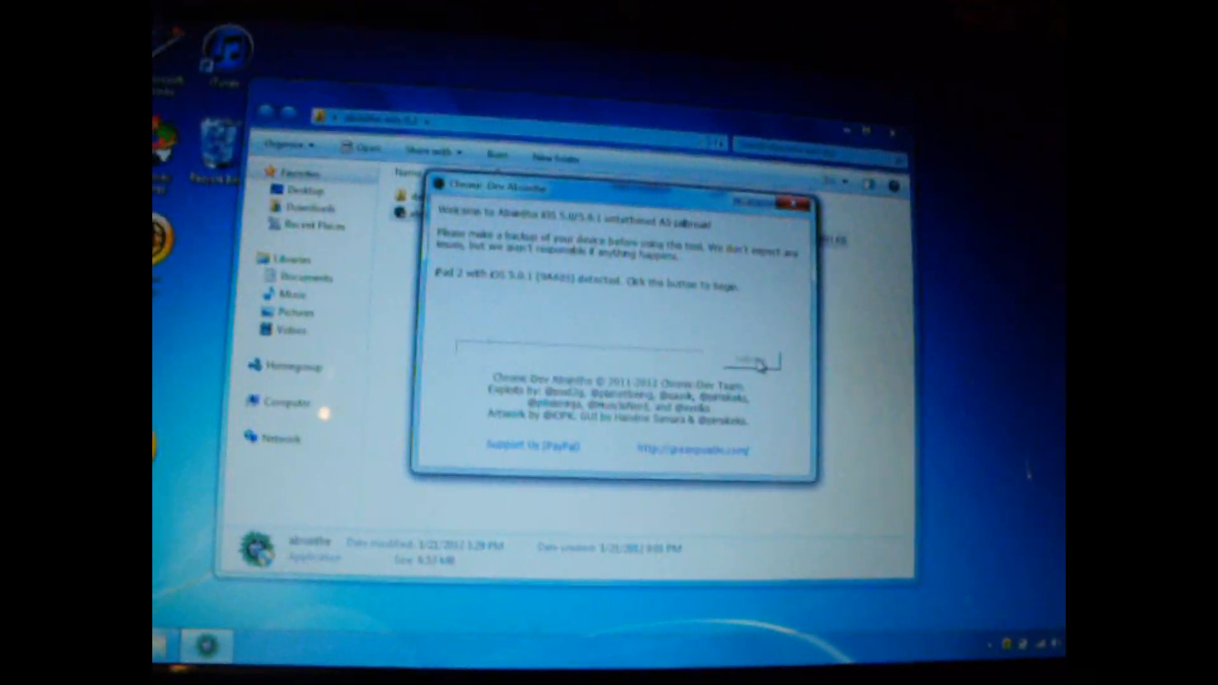
Start the Absinthe jailbreak on the connected iPad 2 running iOS 5.0.1
click(749, 360)
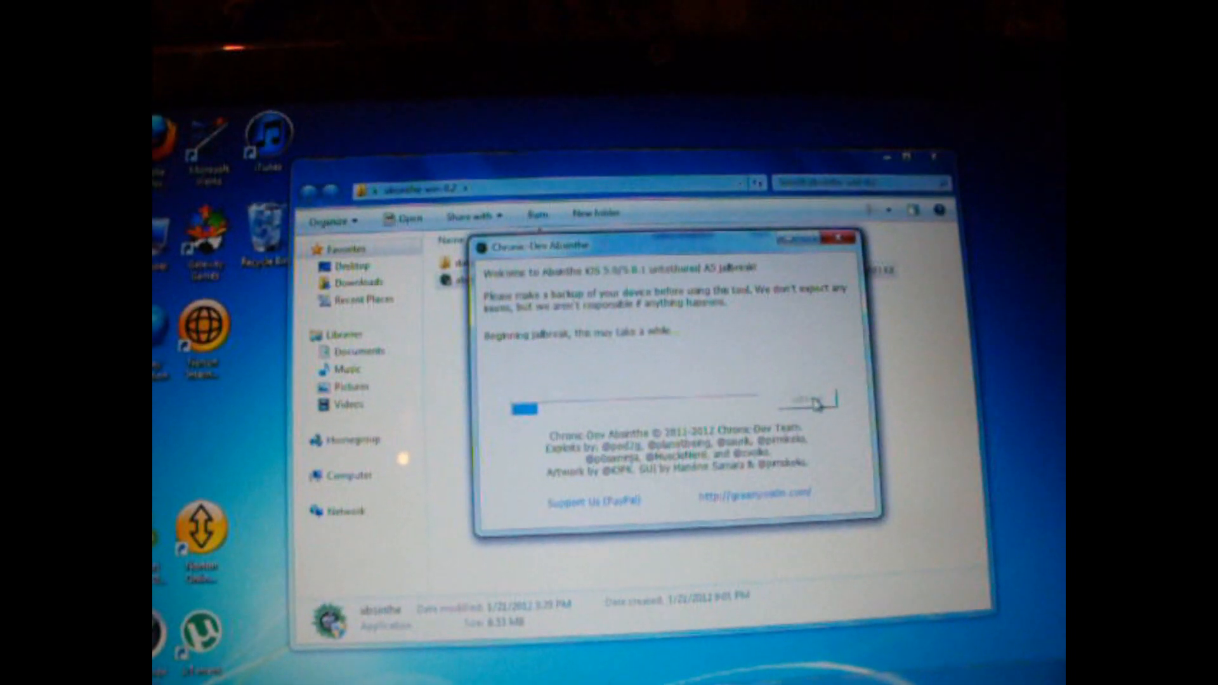